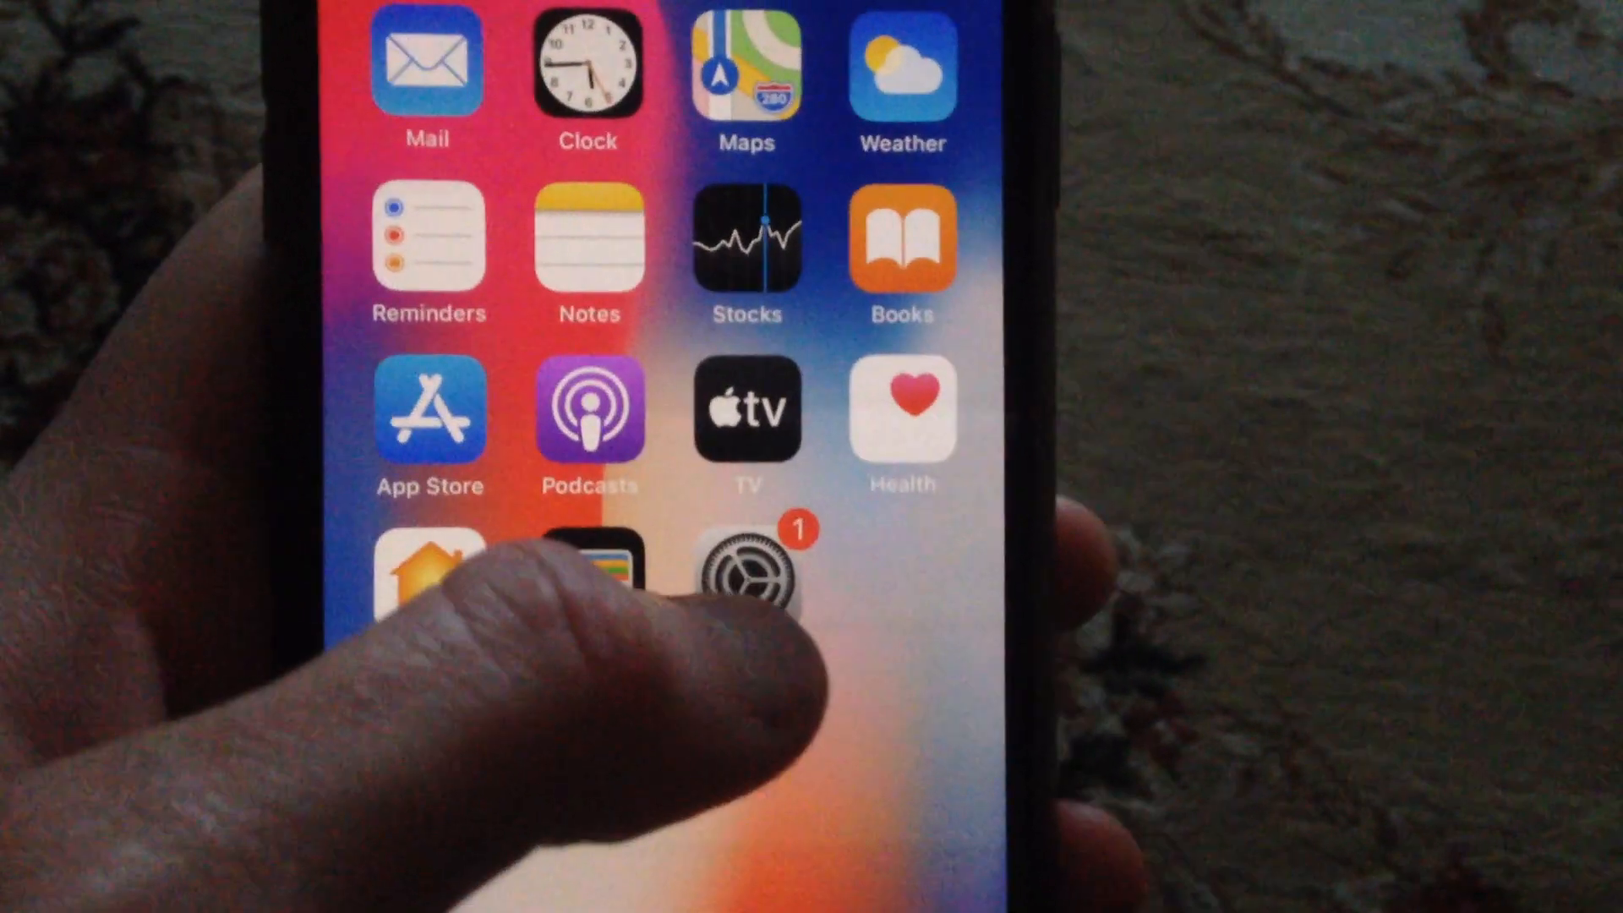
# Launch the Settings app and scroll down through its main list of categories
pyautogui.click(747, 575)
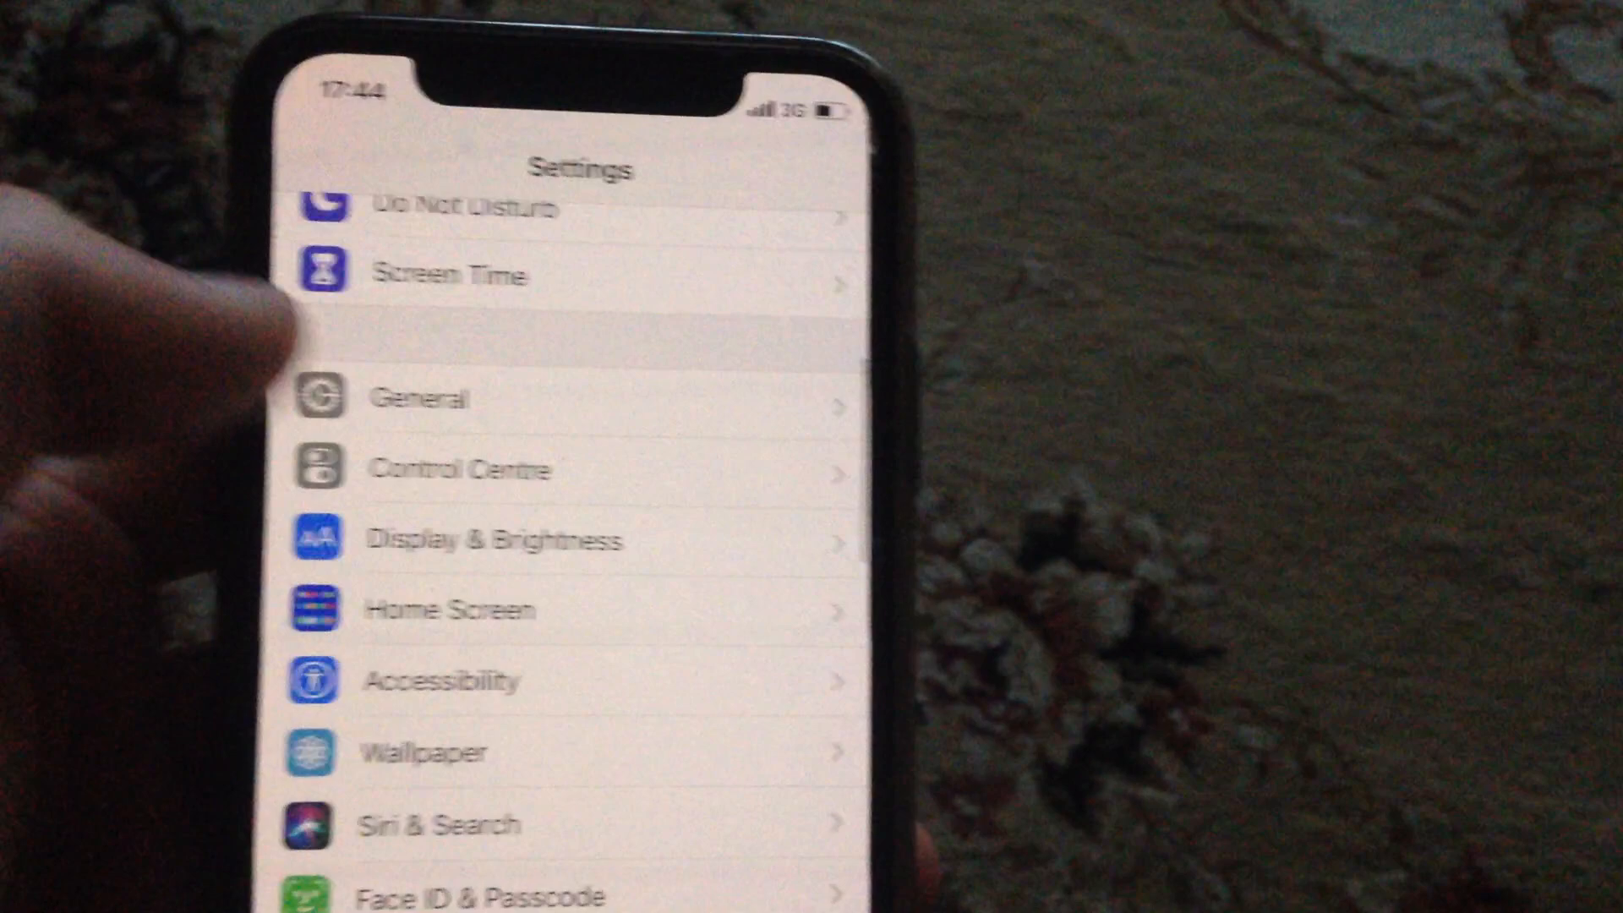
pyautogui.scroll(-3)
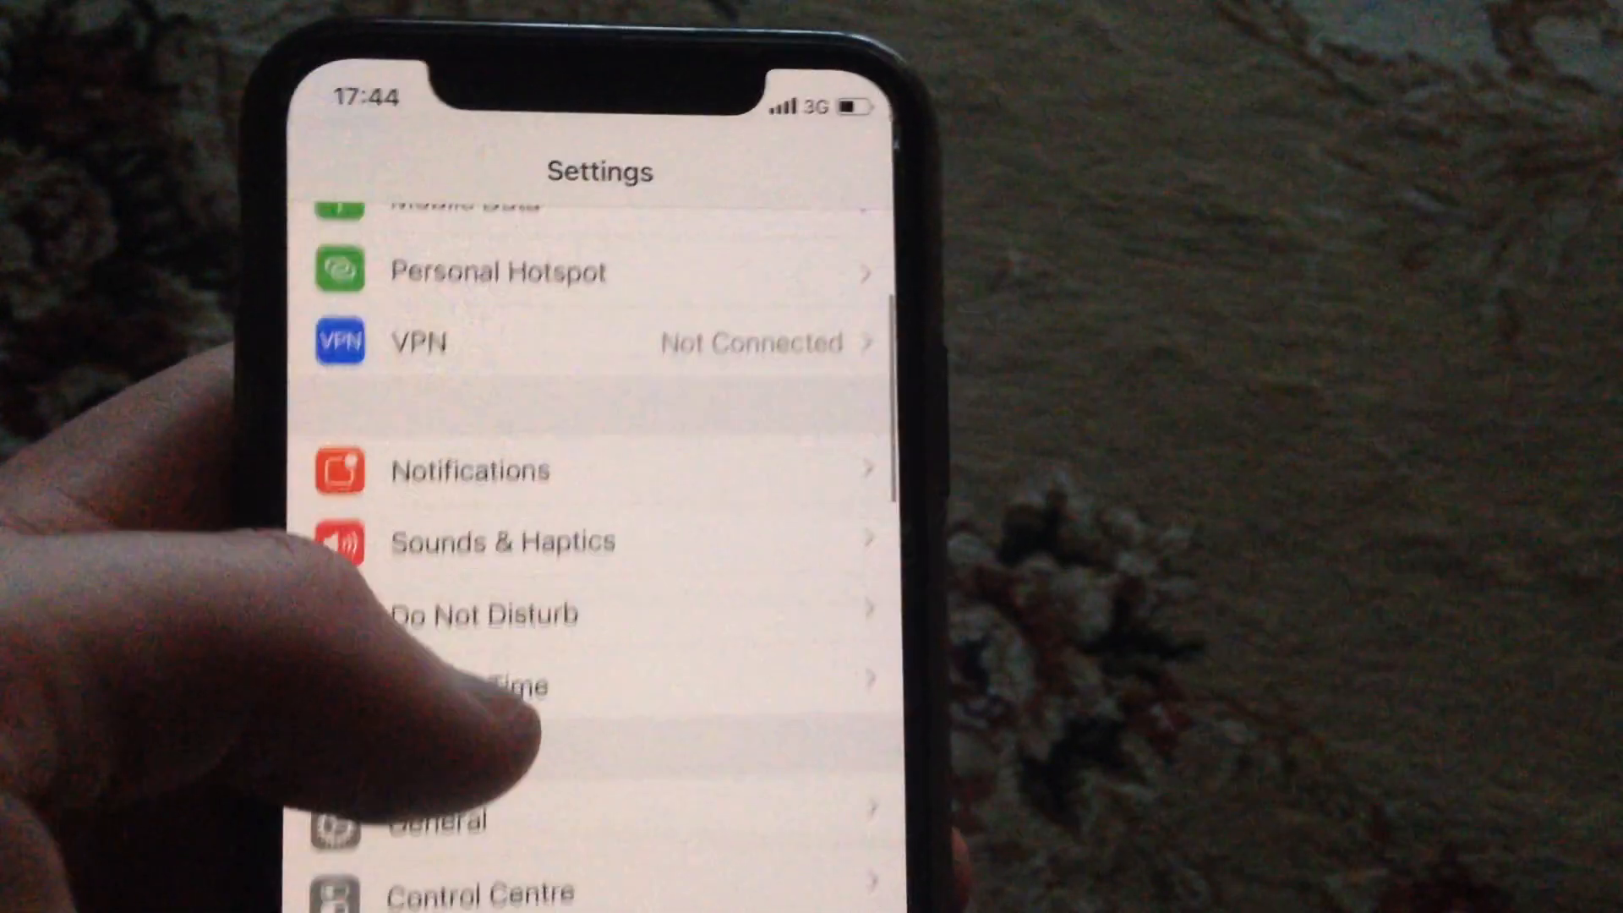
pyautogui.scroll(-3)
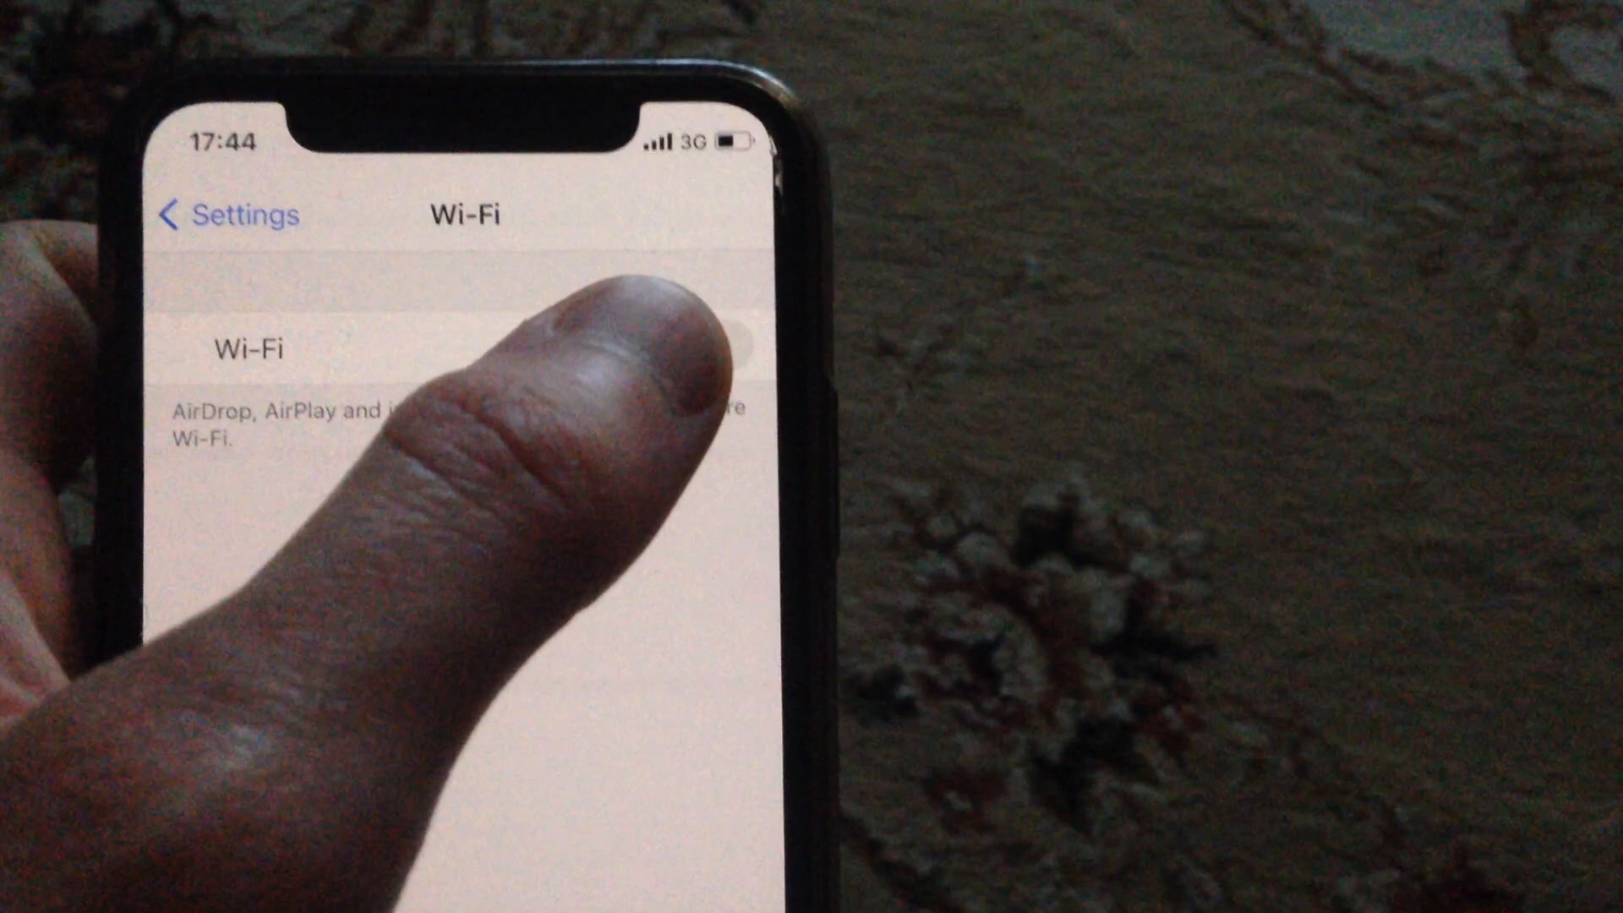
# Switch Wi-Fi off, turn Mobile Data on, and return to the main settings list
pyautogui.click(746, 351)
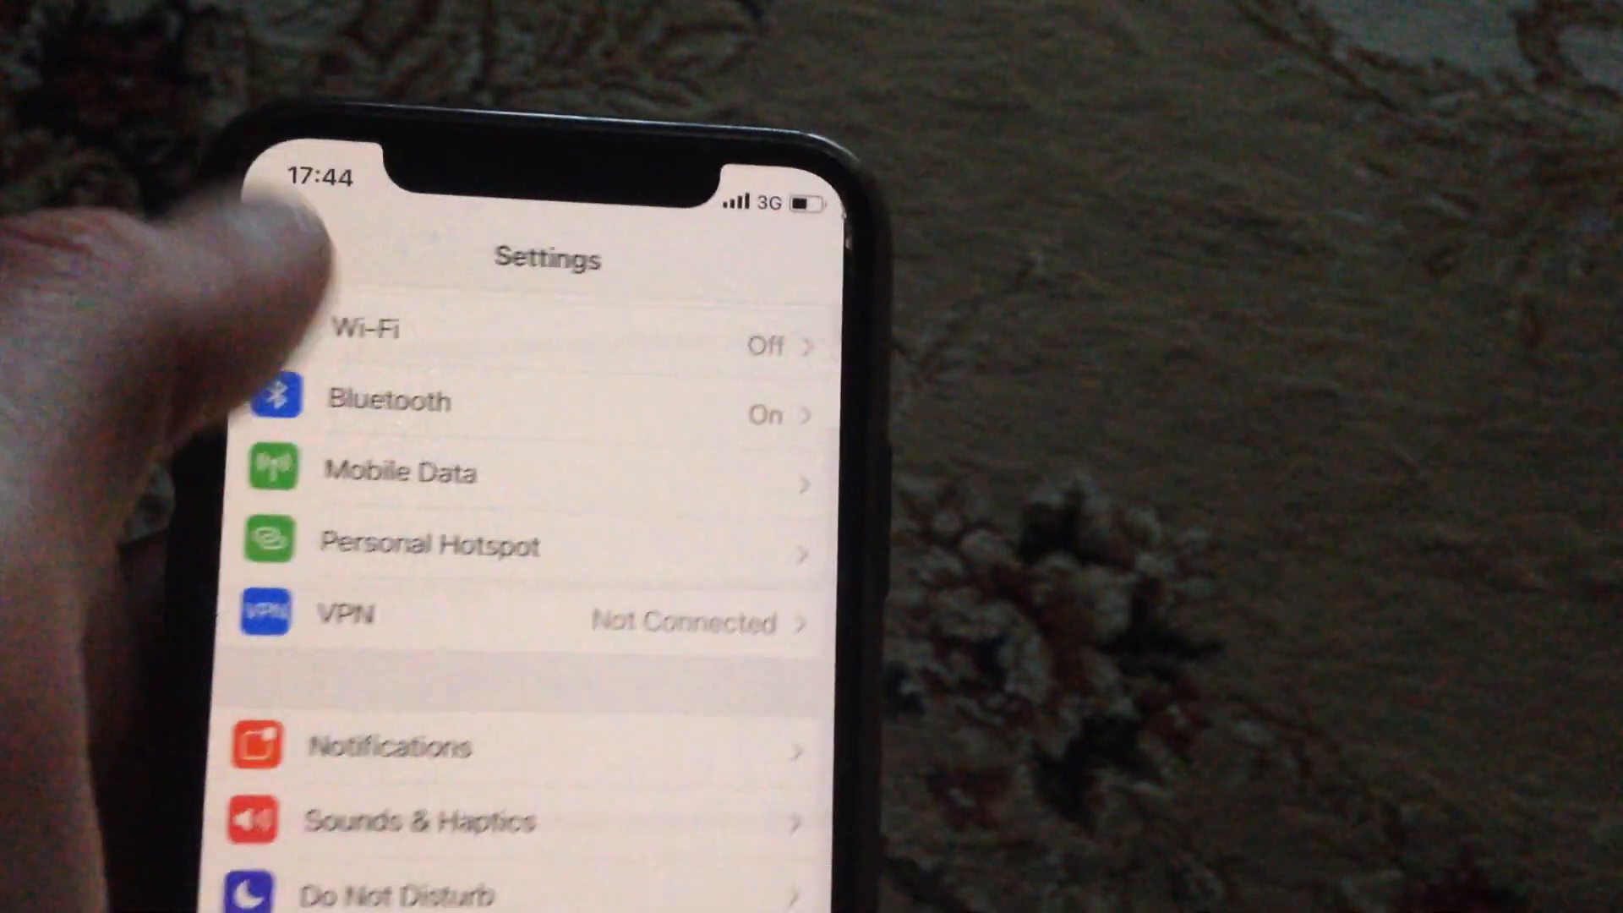
pyautogui.click(400, 472)
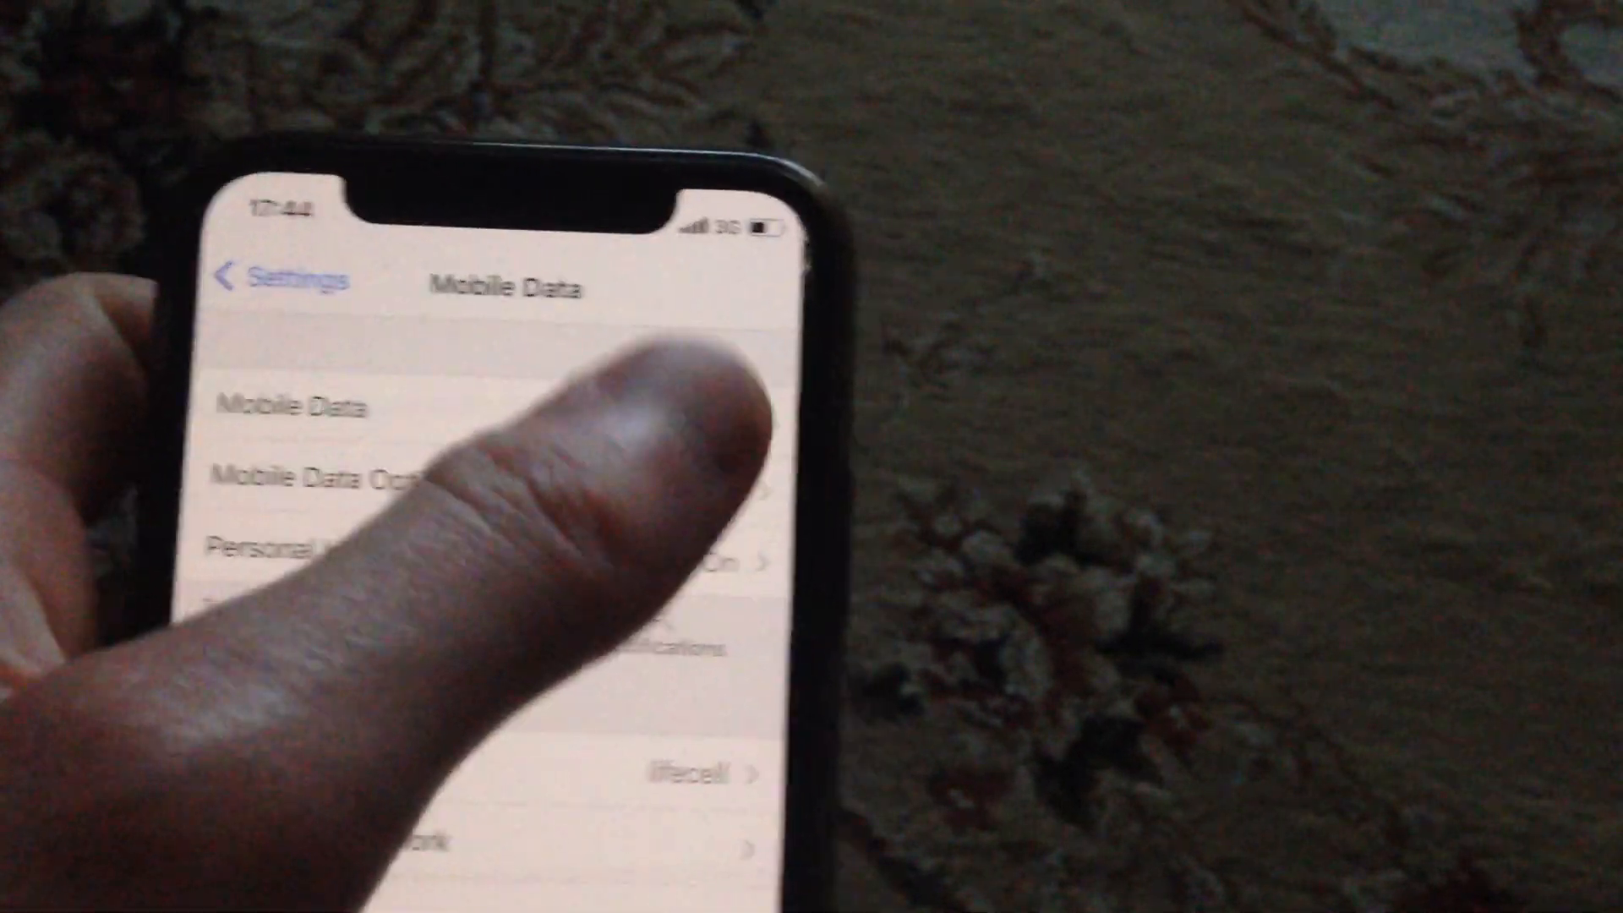
pyautogui.click(776, 396)
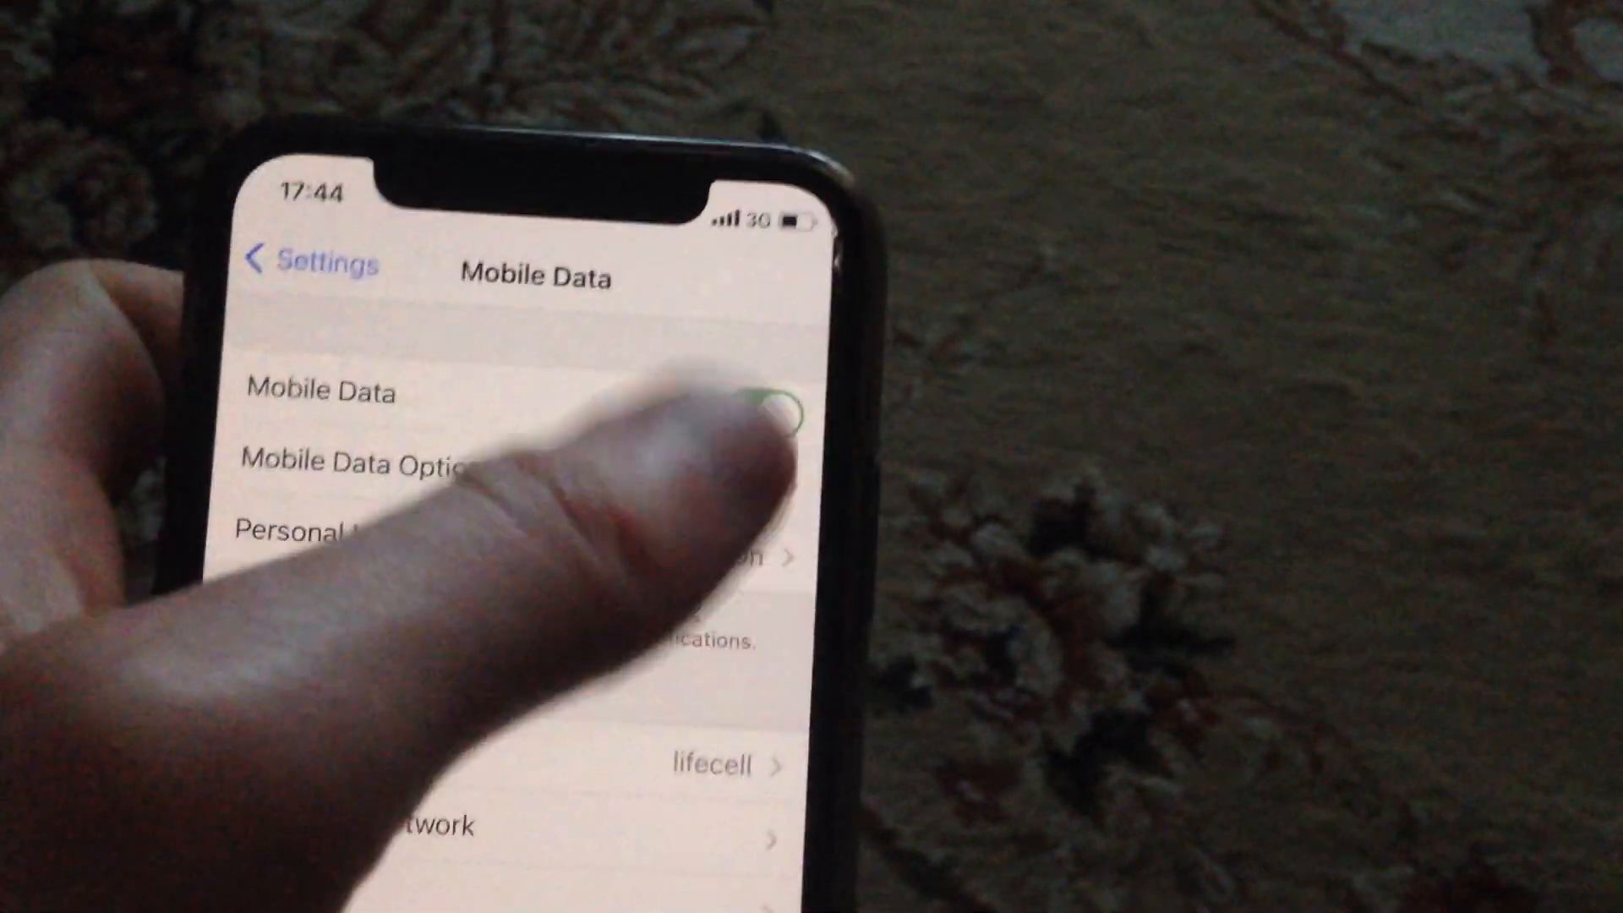
pyautogui.click(313, 264)
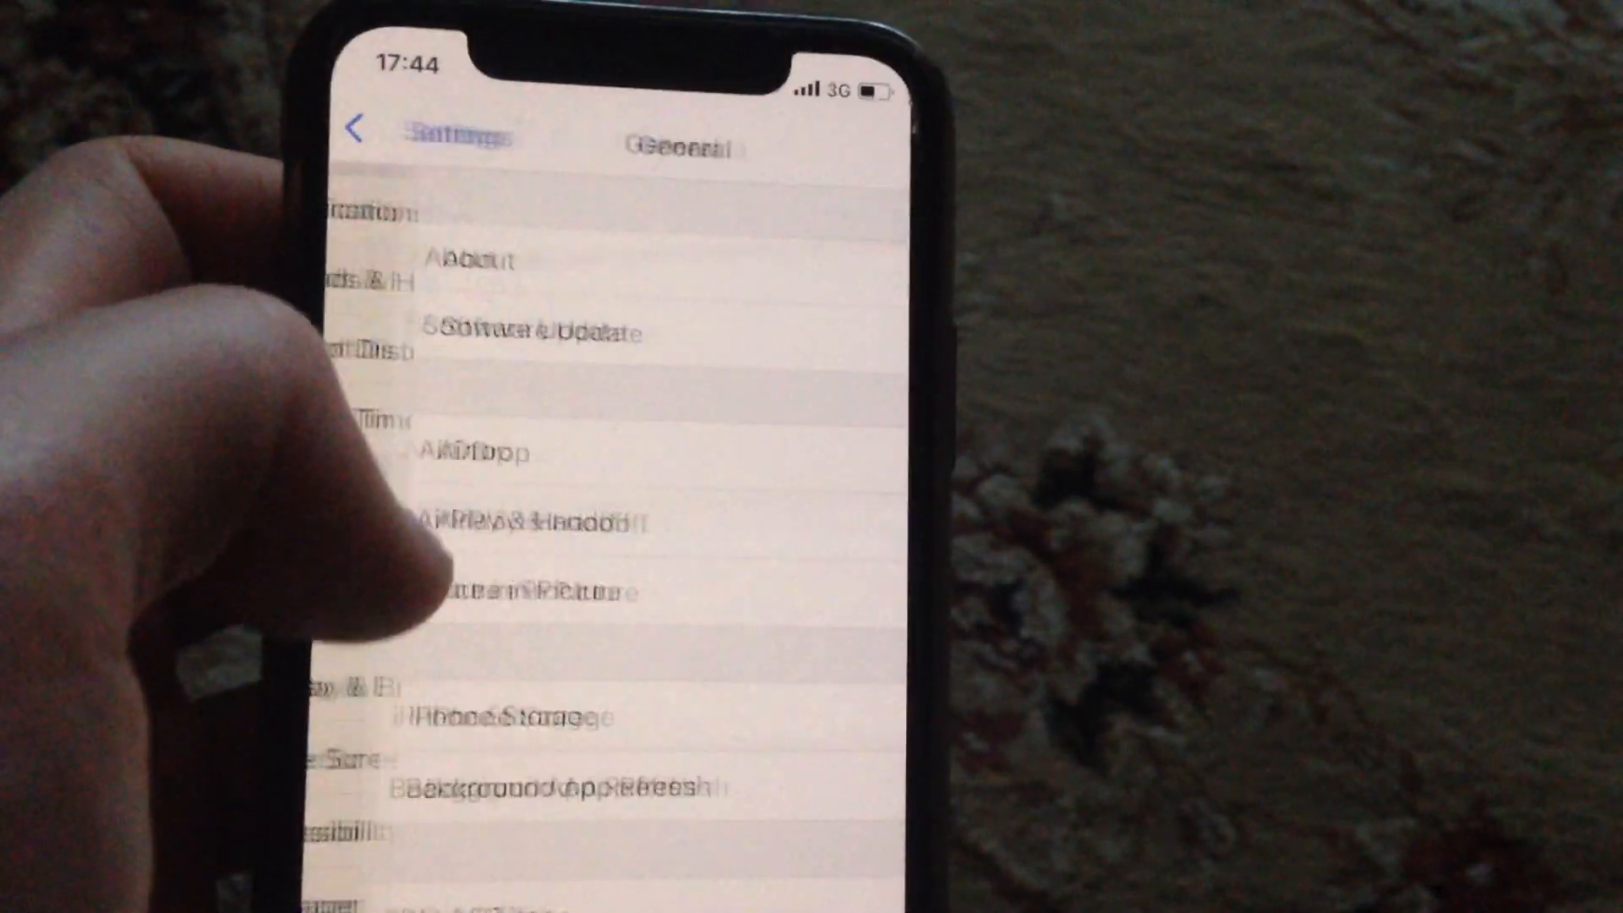
# Run a Software Update check from General and return to the General page
pyautogui.click(536, 331)
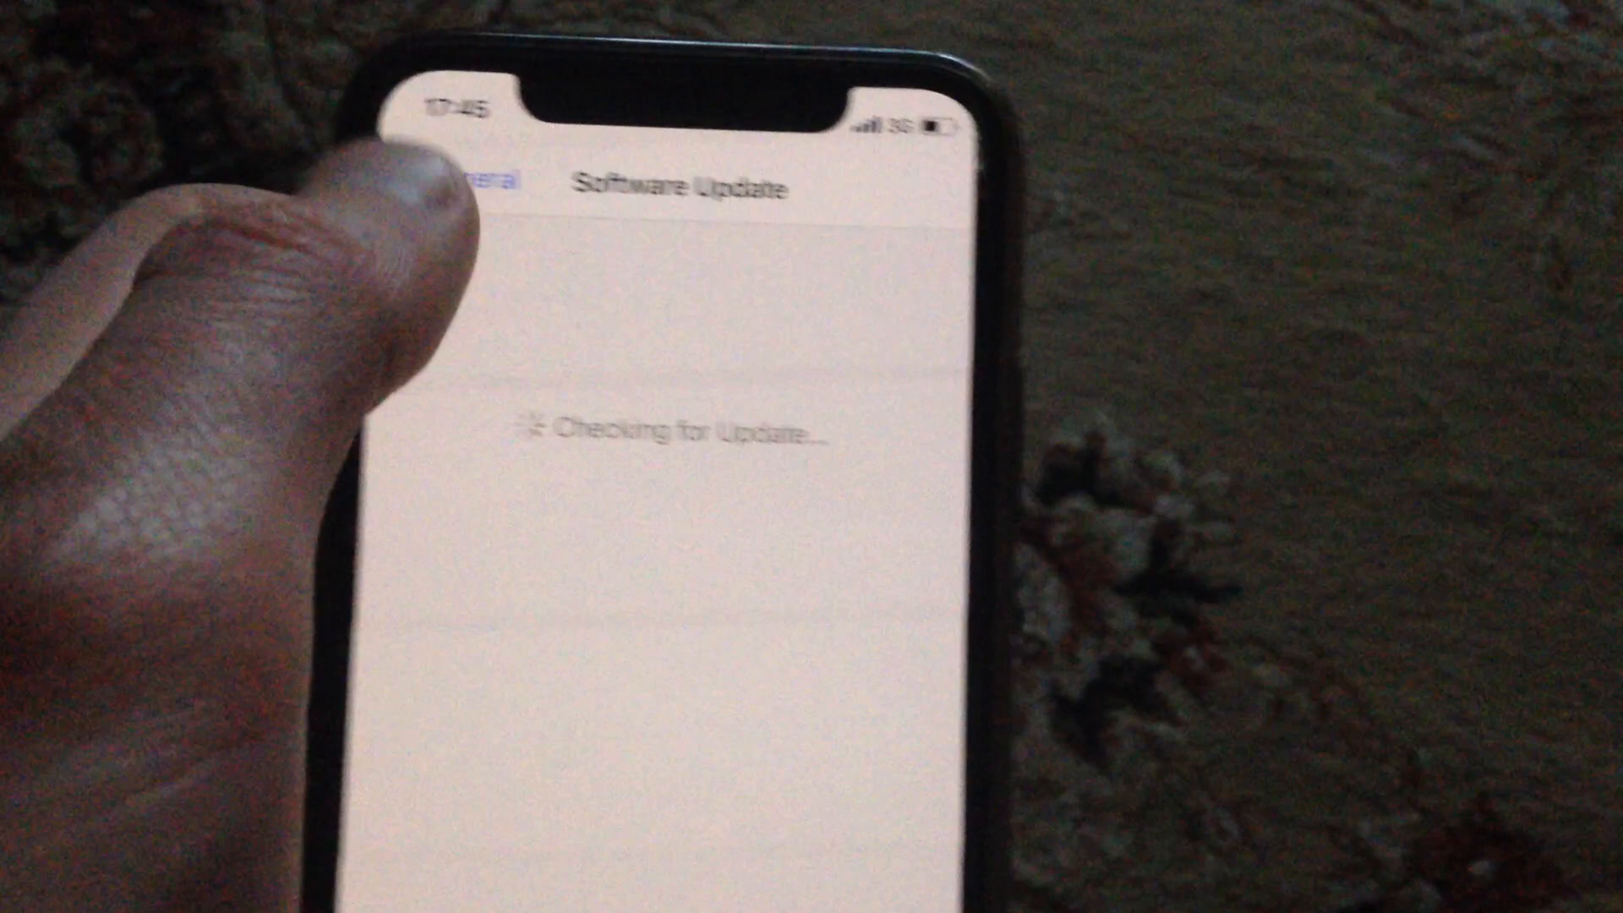
pyautogui.click(466, 186)
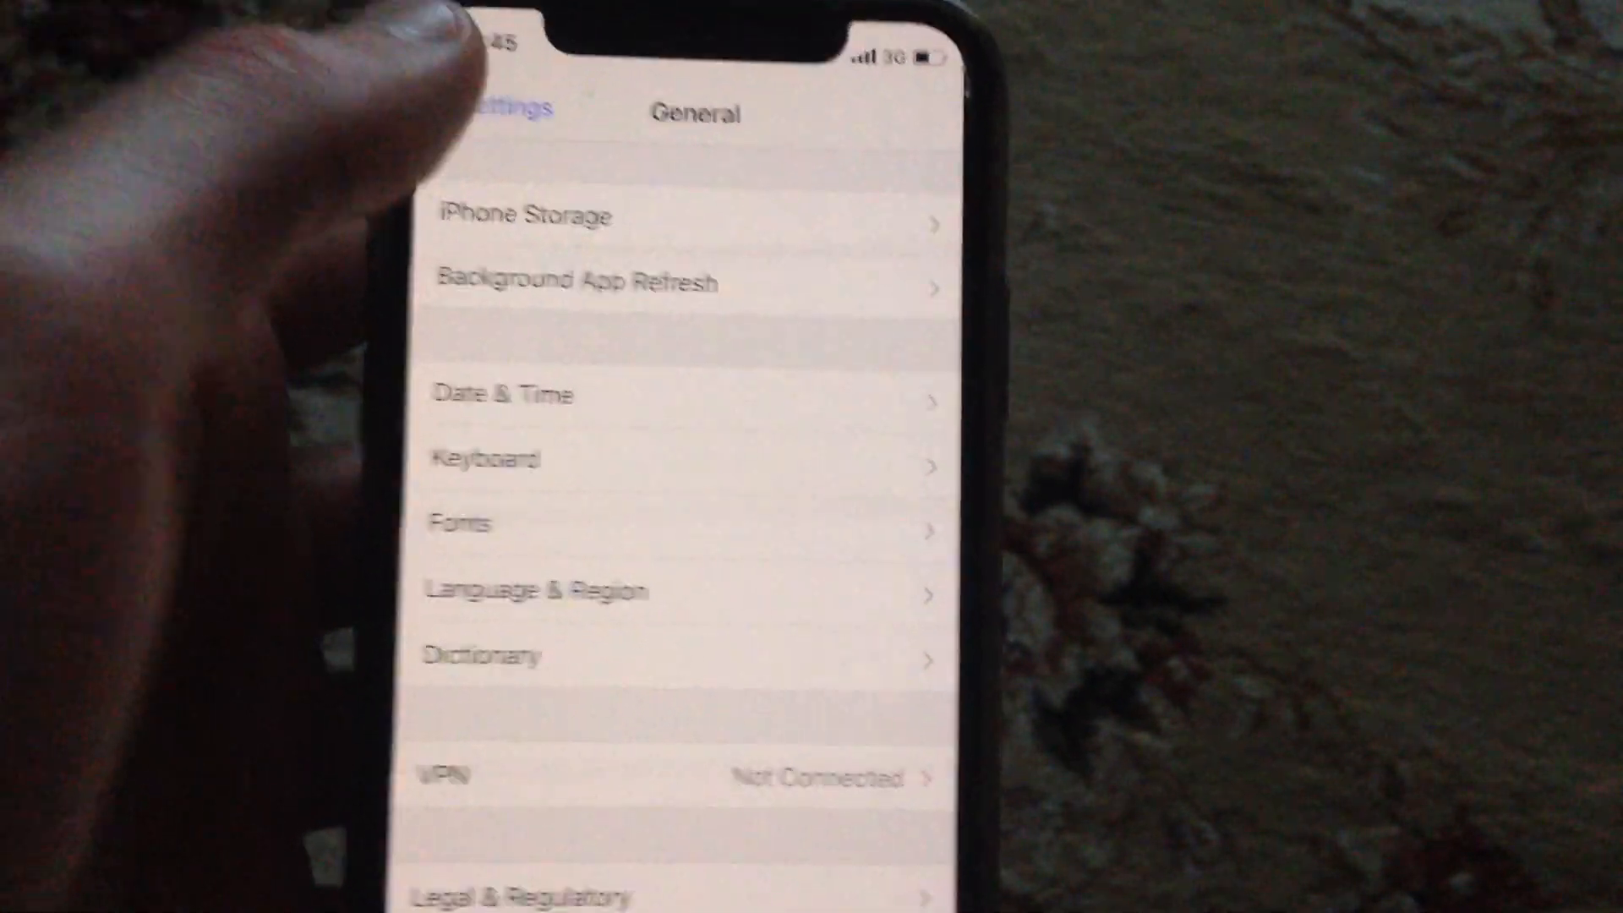
# Scroll to the bottom of General and open the Reset page listing the network reset option
pyautogui.click(497, 111)
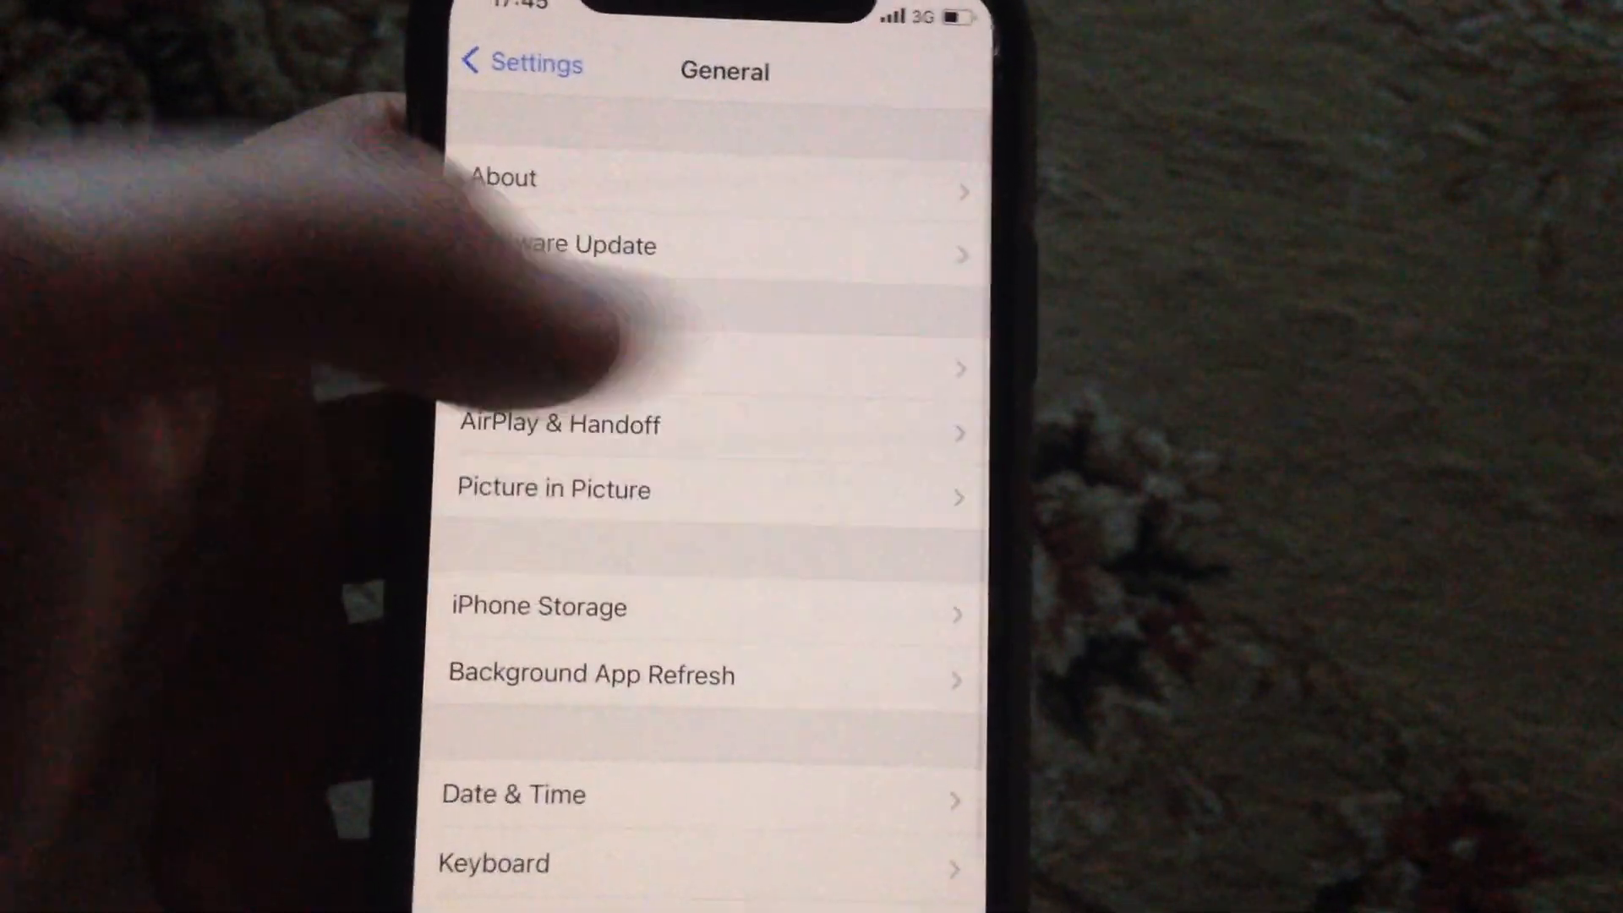
pyautogui.scroll(-3)
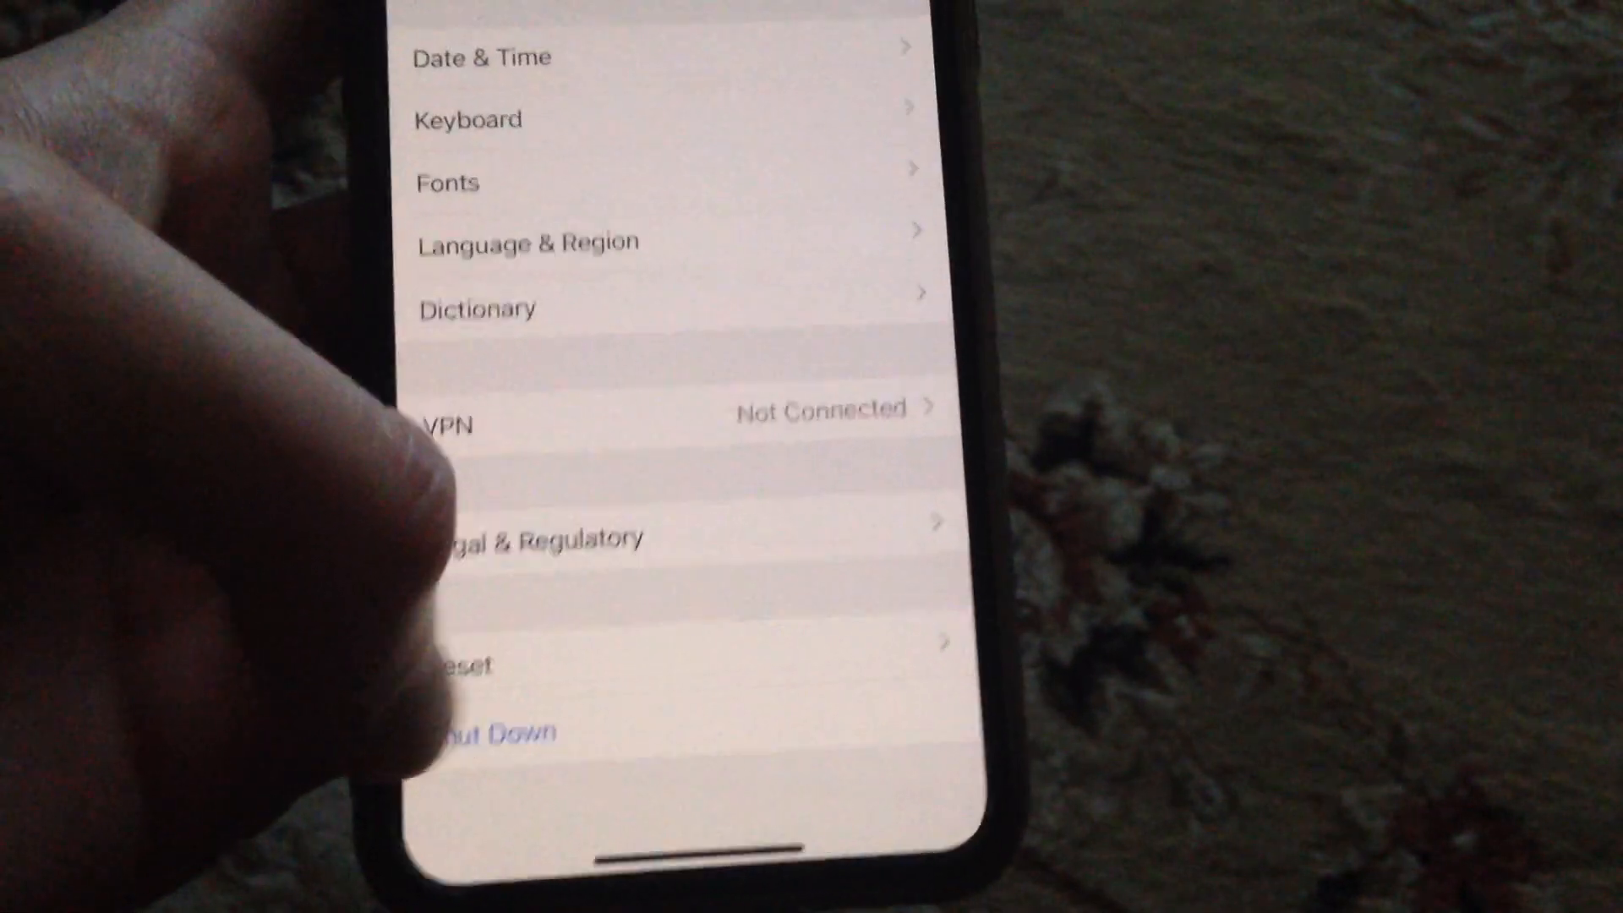
pyautogui.click(466, 668)
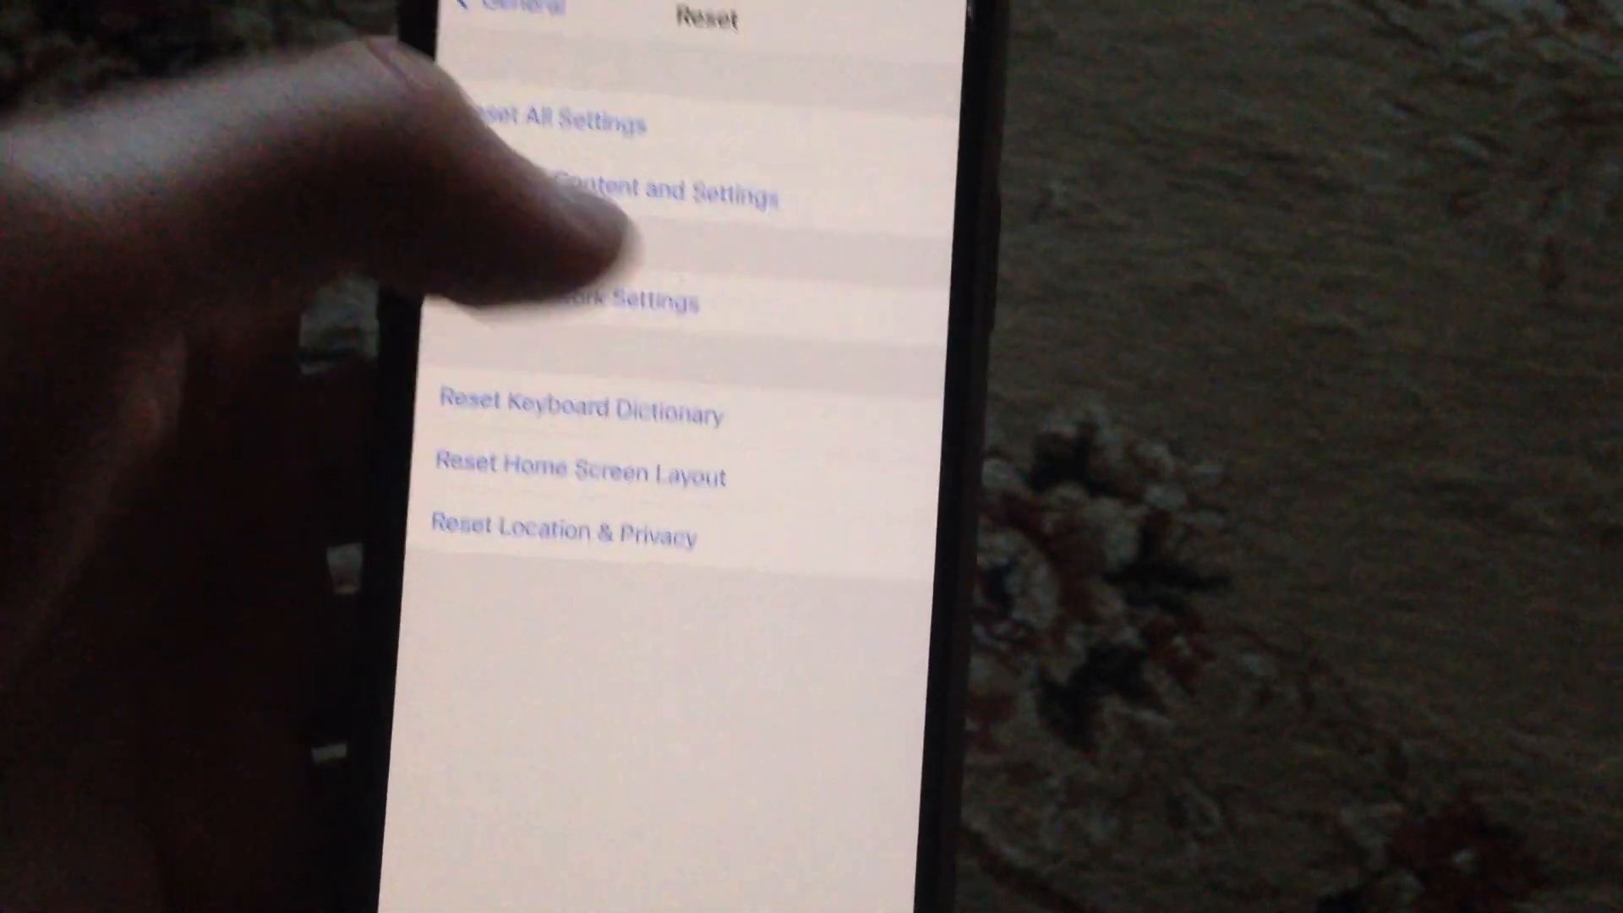